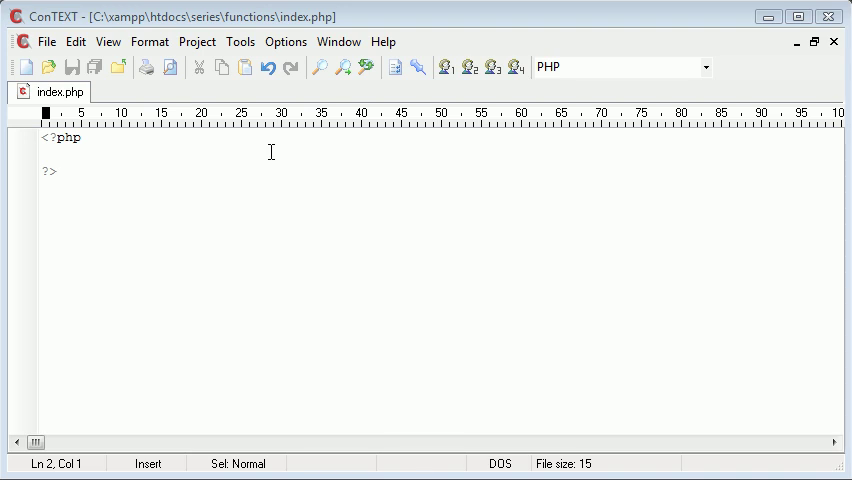
Write an empty PHP function name() { } with a placeholder comment in index.php.
type("function name")
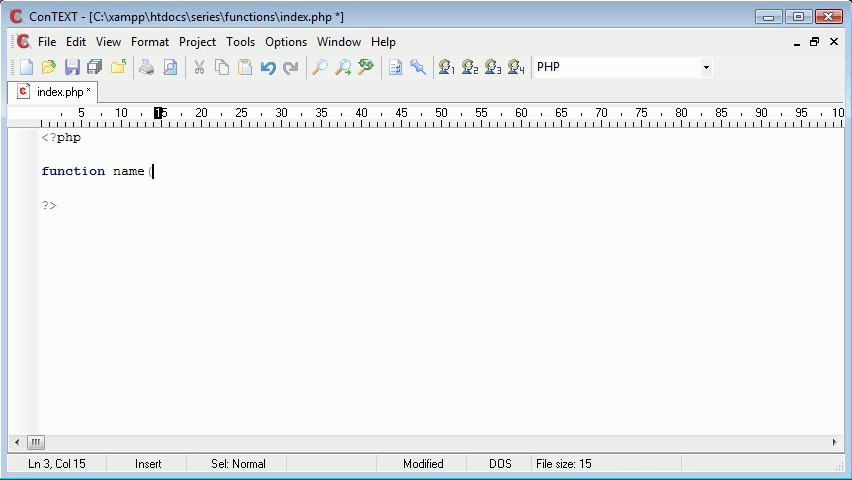
type("() {")
type("name();")
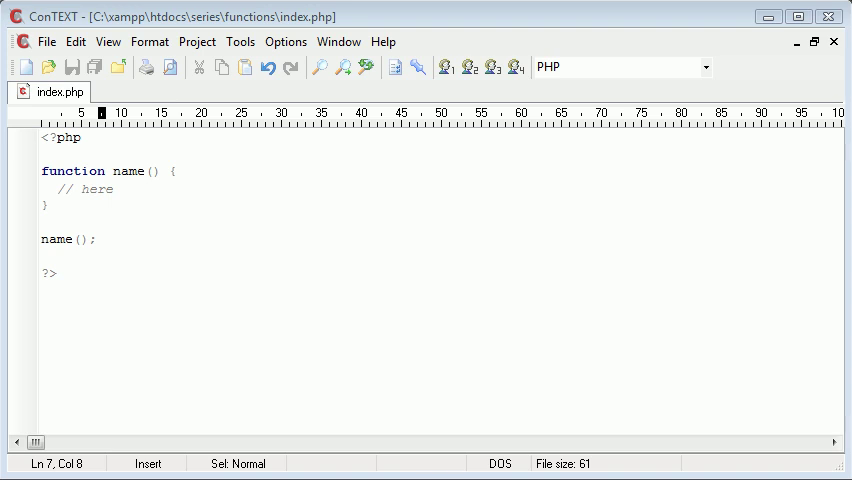
left_click(122, 188)
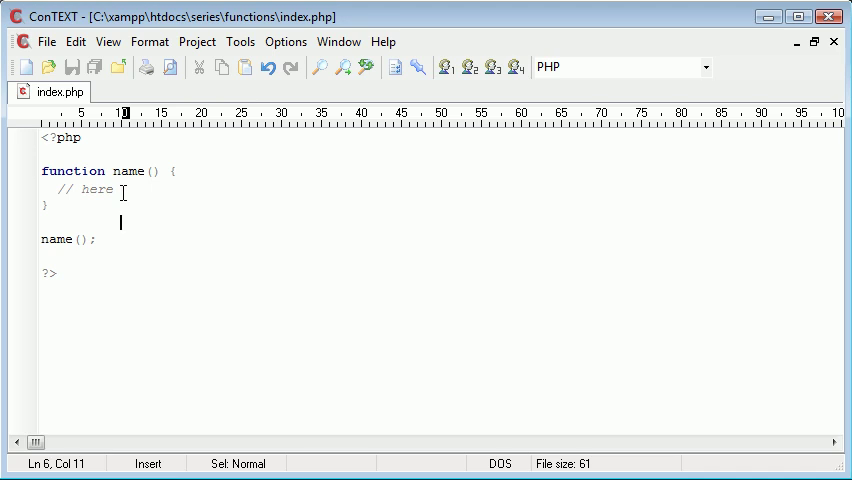
left_click(122, 190)
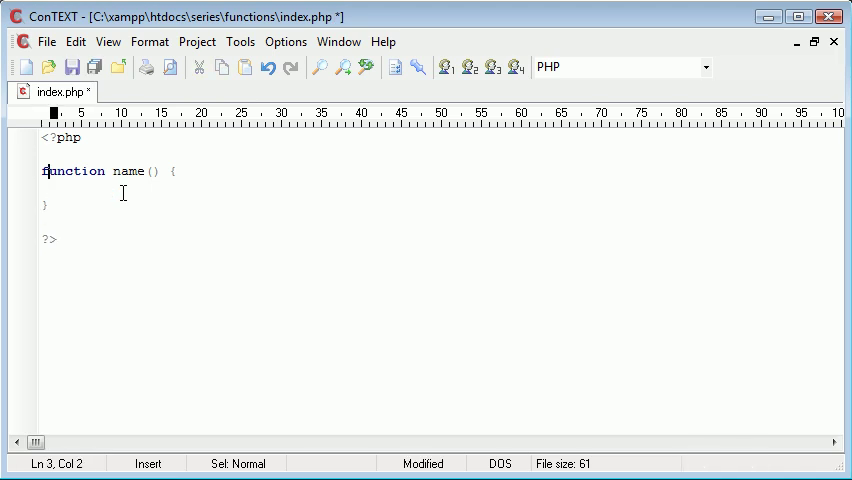
Rename the function to add with parameters $number1, $number2 and save.
type("add")
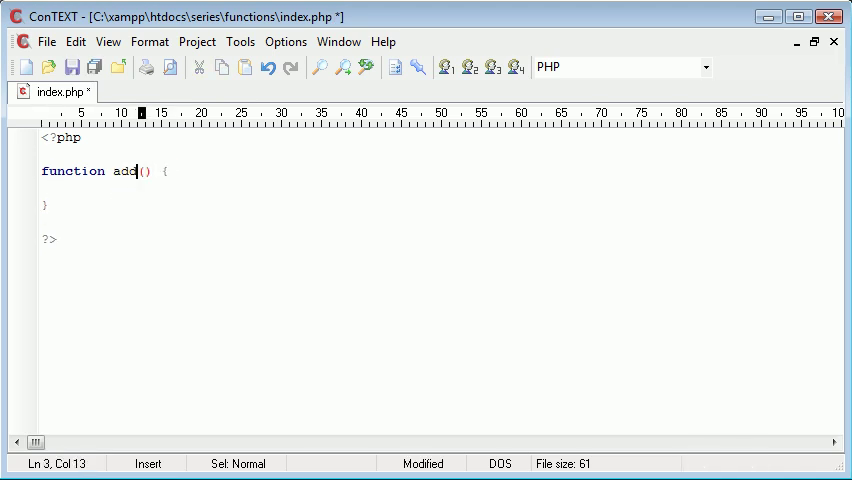
key("ctrl+s")
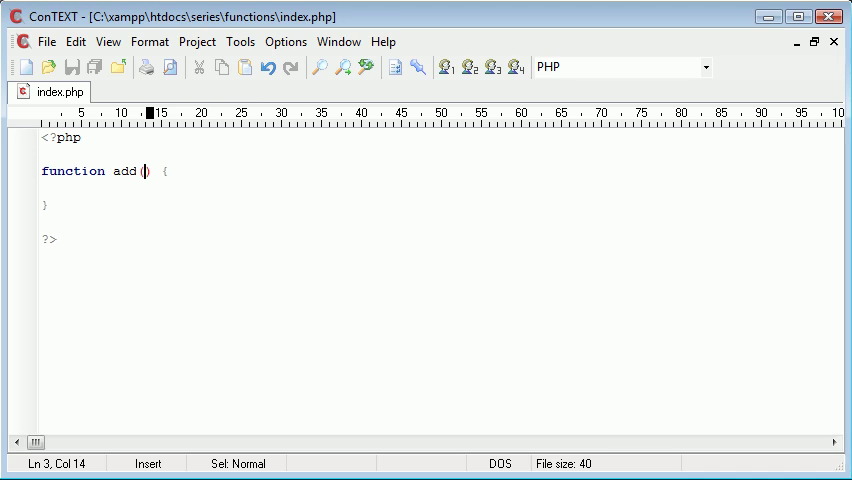
type("$number1,")
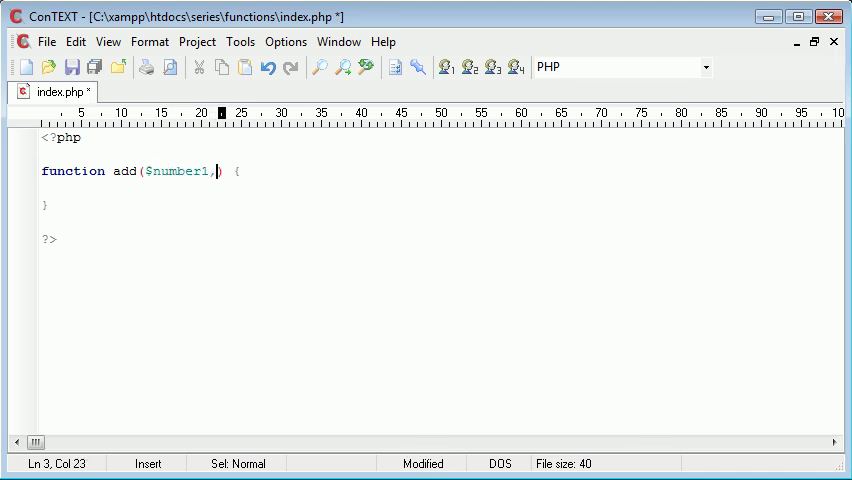
type("$number2")
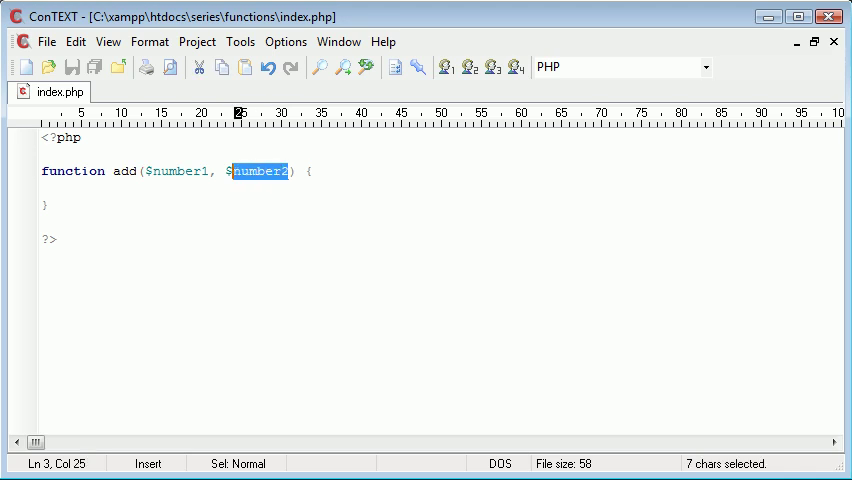
left_click_drag(290, 172, 144, 172)
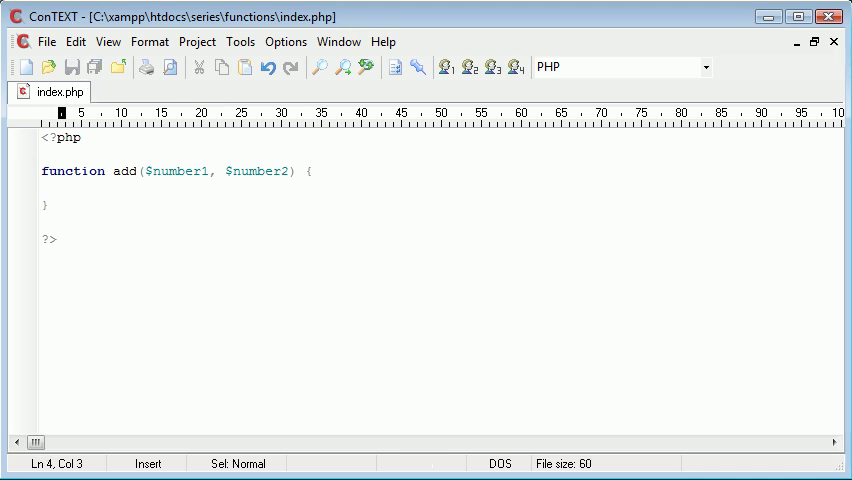
Make add echo $number1 + $number2 and begin an add call below the function.
type("// he")
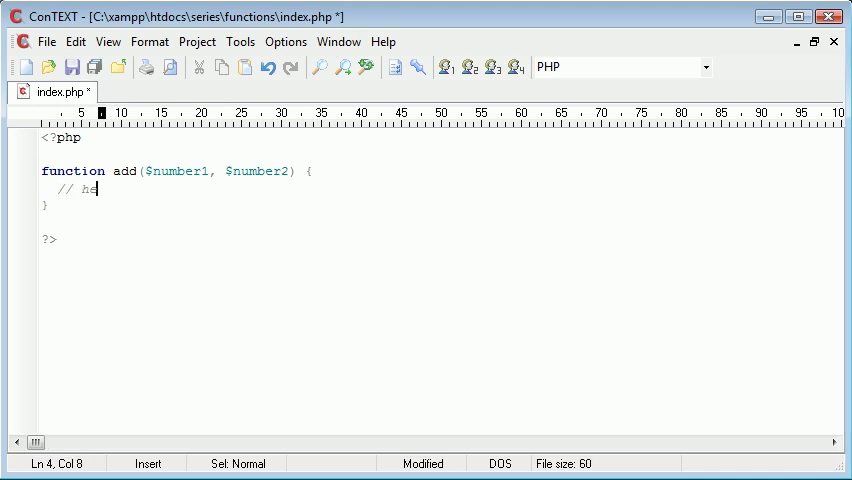
key("ctrl+z")
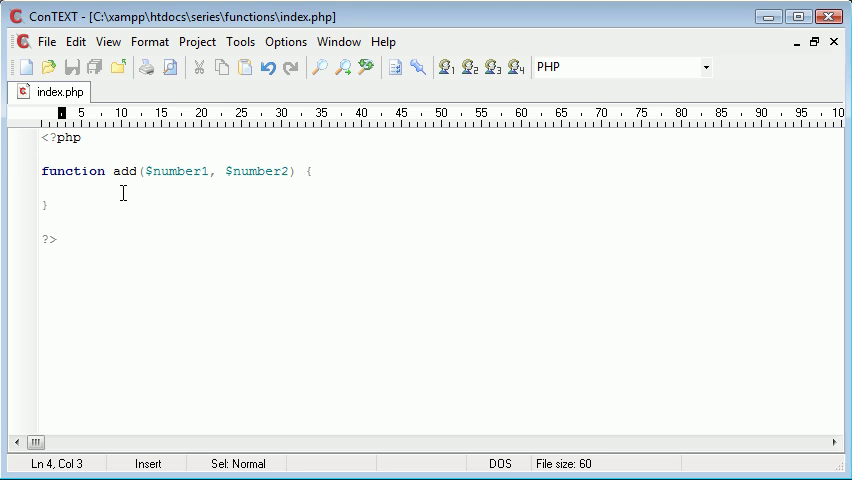
type("e")
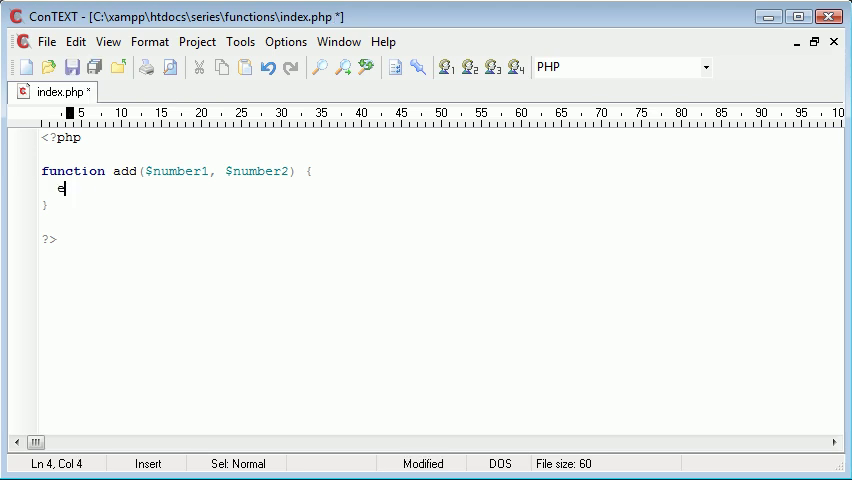
type("cho $")
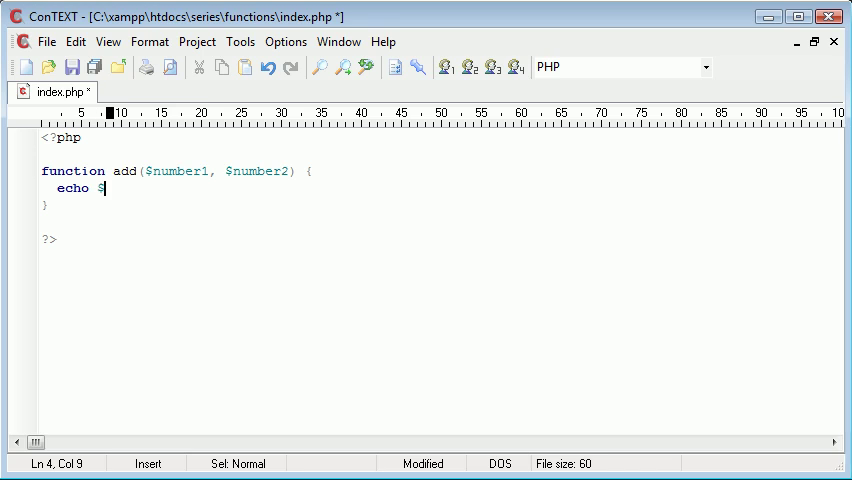
type("number1")
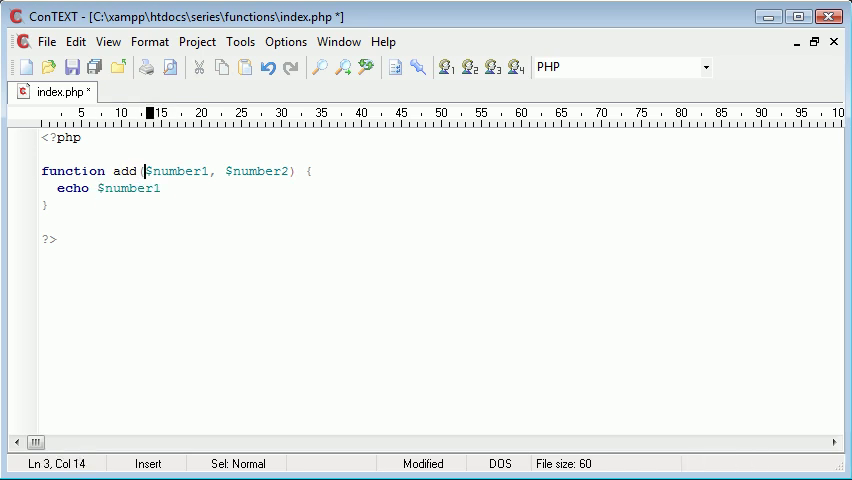
double_click(176, 172)
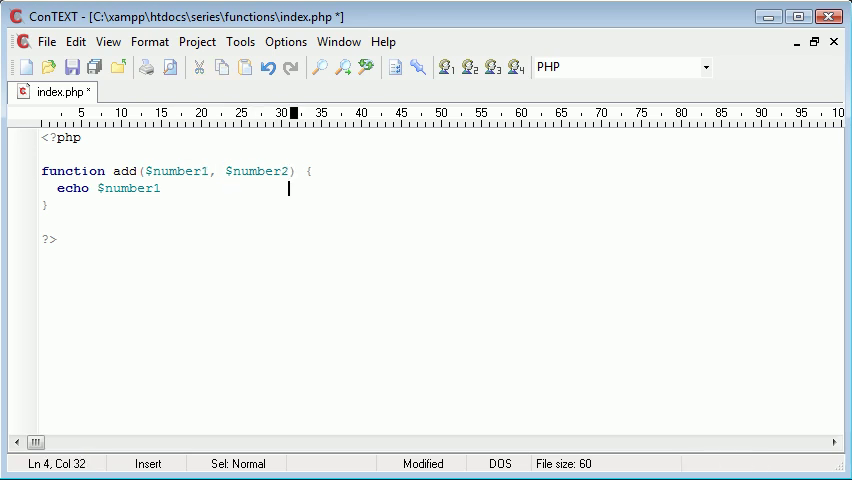
double_click(128, 188)
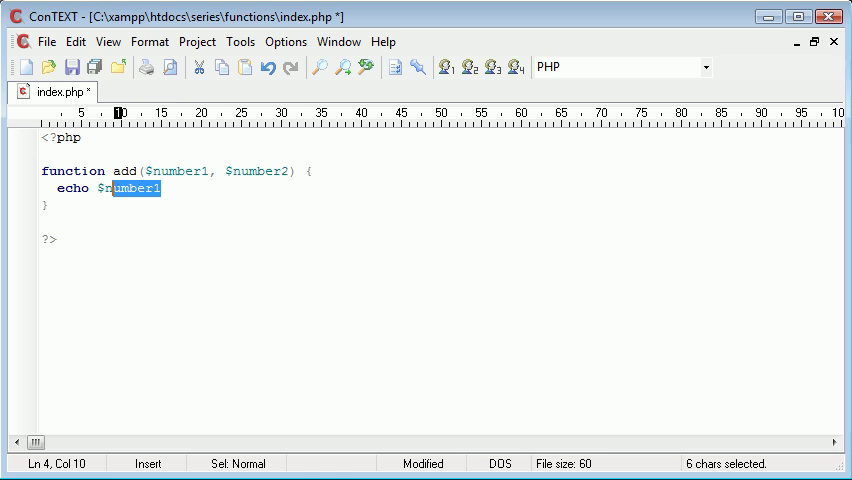
type("+")
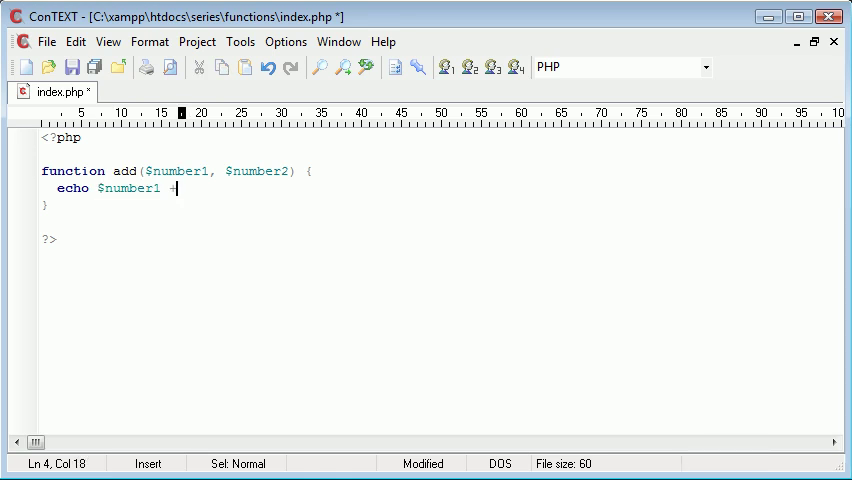
type("+ $number2;")
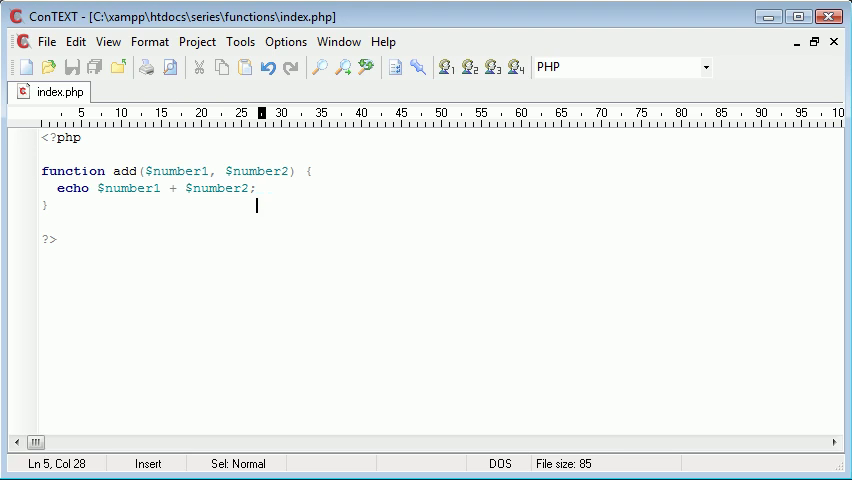
type("add")
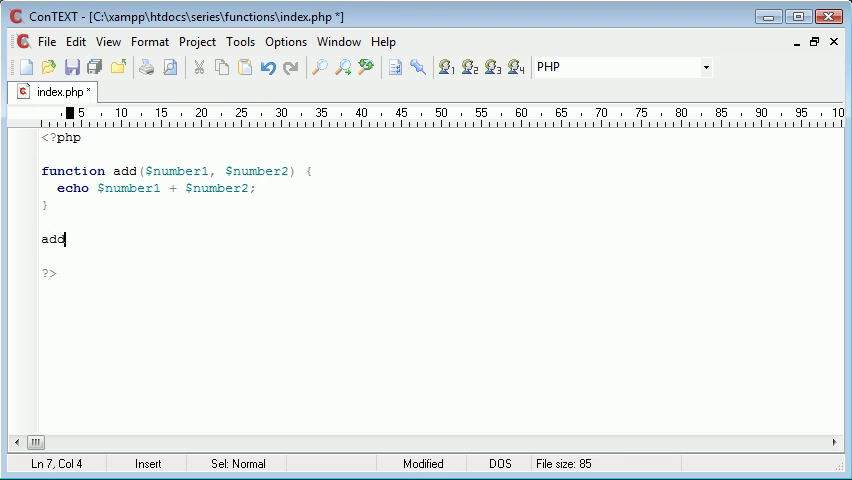
Complete the bare add(); call below the function and save.
type("();")
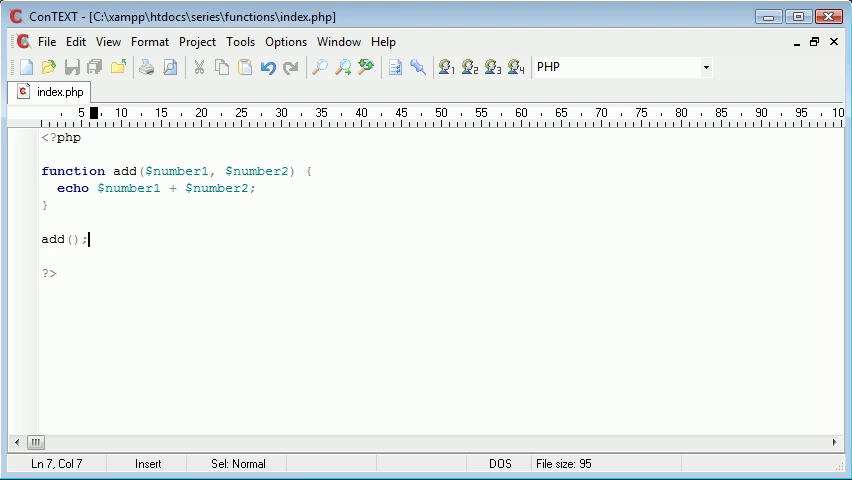
type("here")
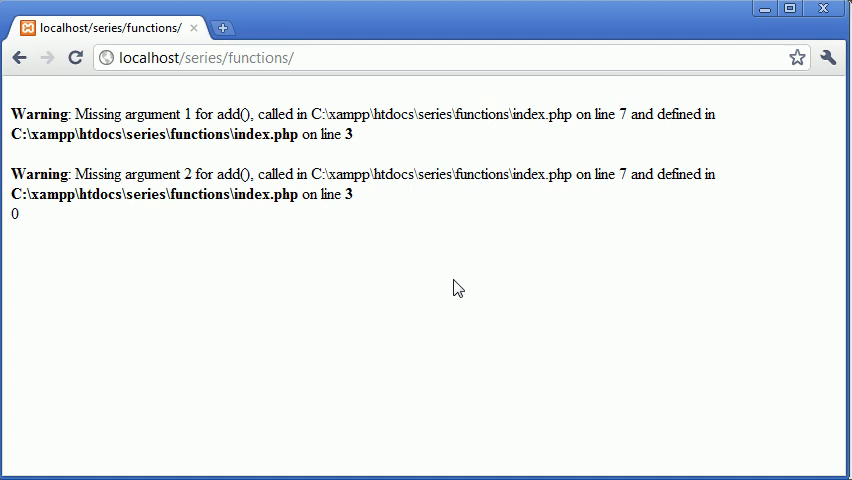
mouse_move(152, 132)
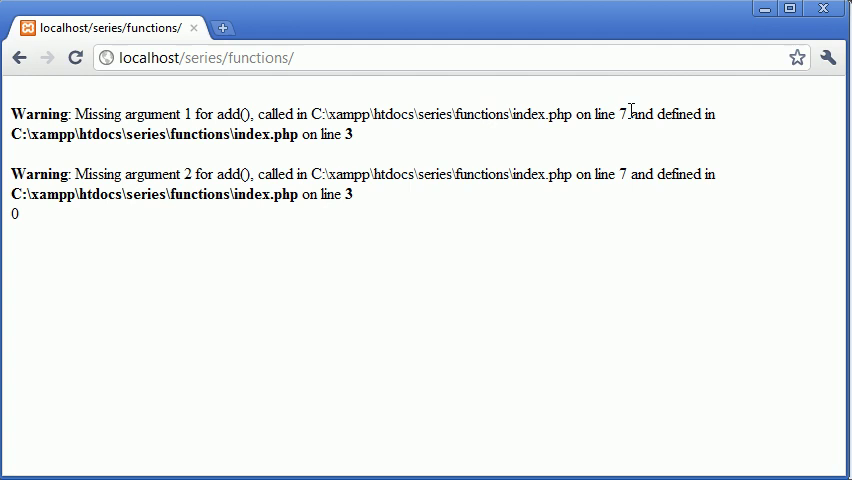
Review Chrome's missing-argument warnings for add() and the 0 output, then return to ConTEXT.
double_click(346, 134)
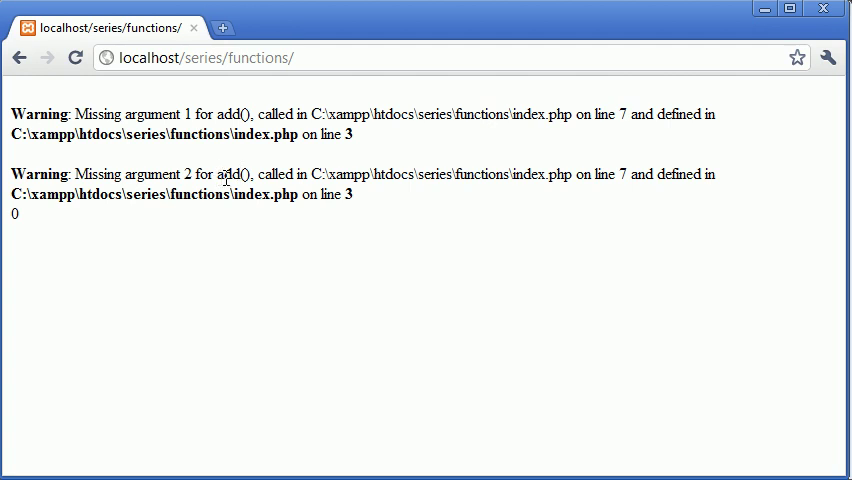
mouse_move(364, 208)
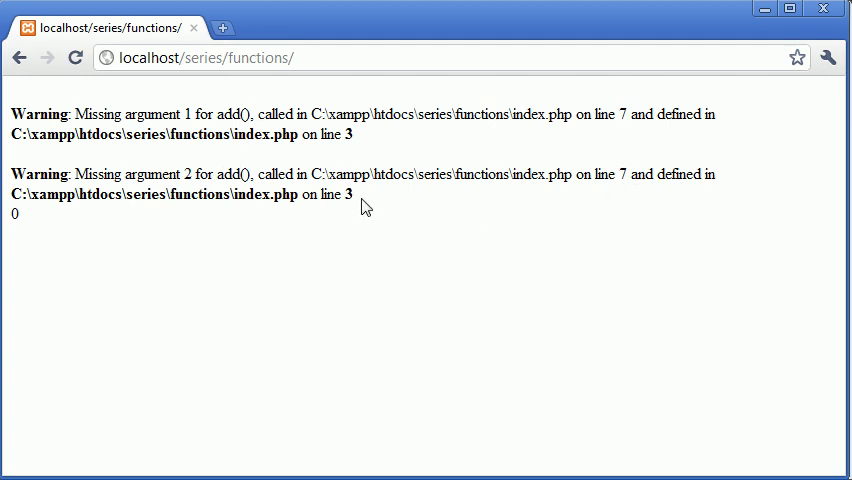
mouse_move(352, 212)
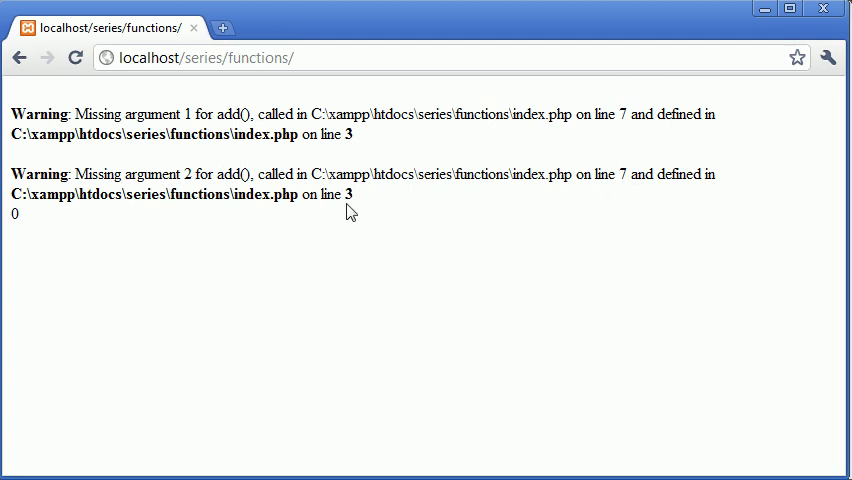
mouse_move(46, 224)
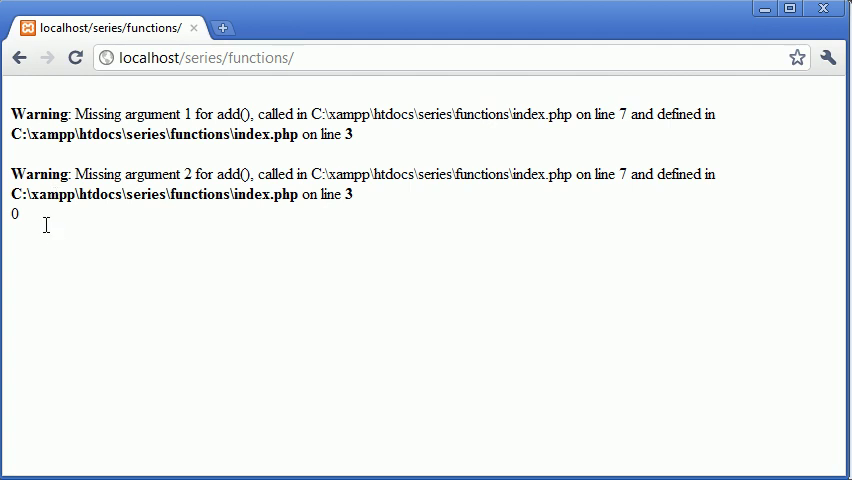
double_click(14, 212)
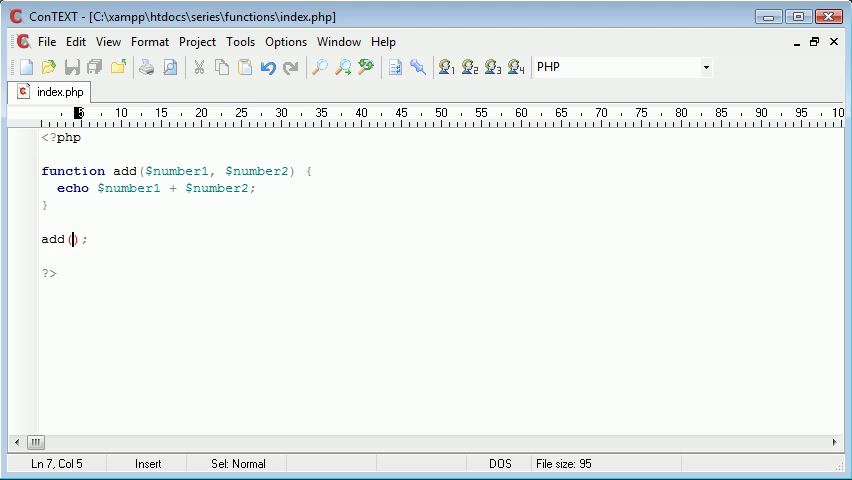
Define $inumber1 = 10; and $inumber2 = 5; above the add function.
left_click(76, 154)
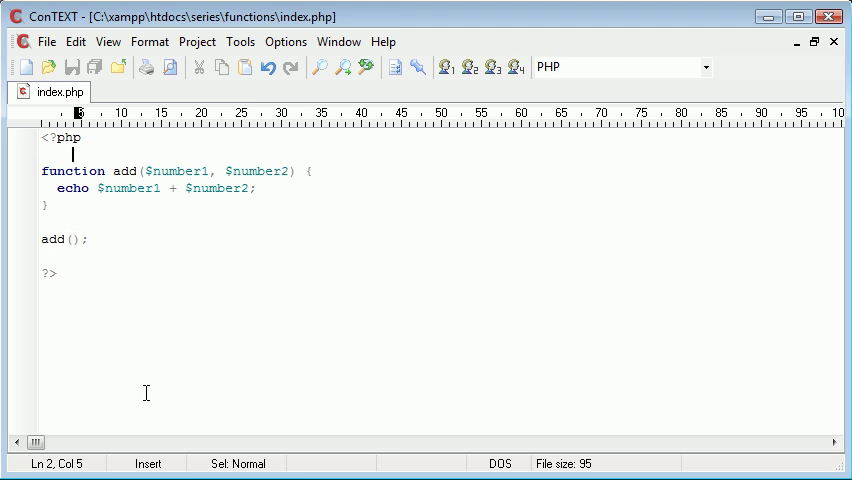
type("$")
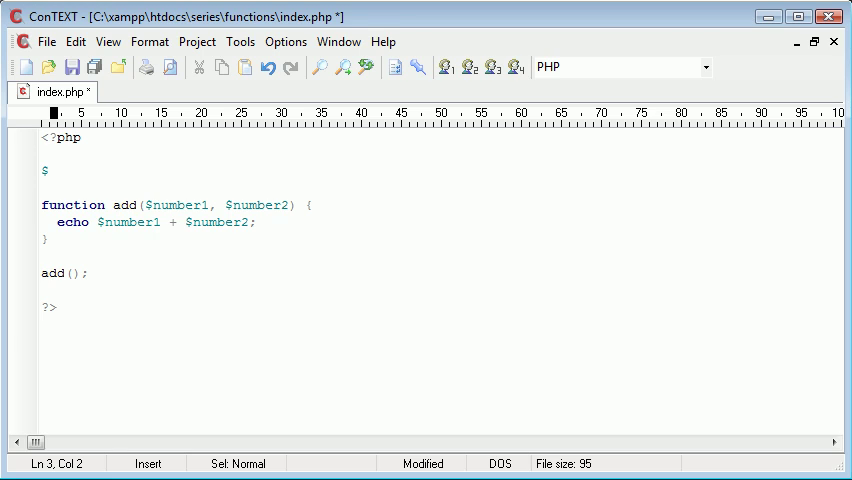
type("num")
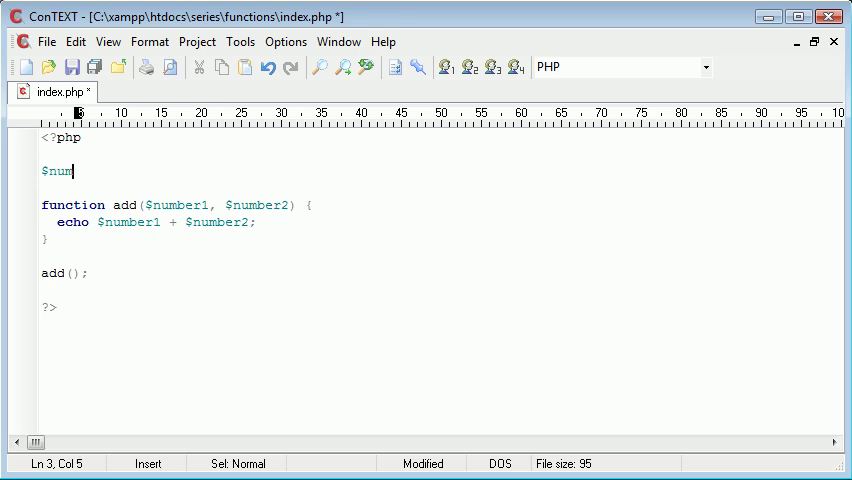
type("inumber1")
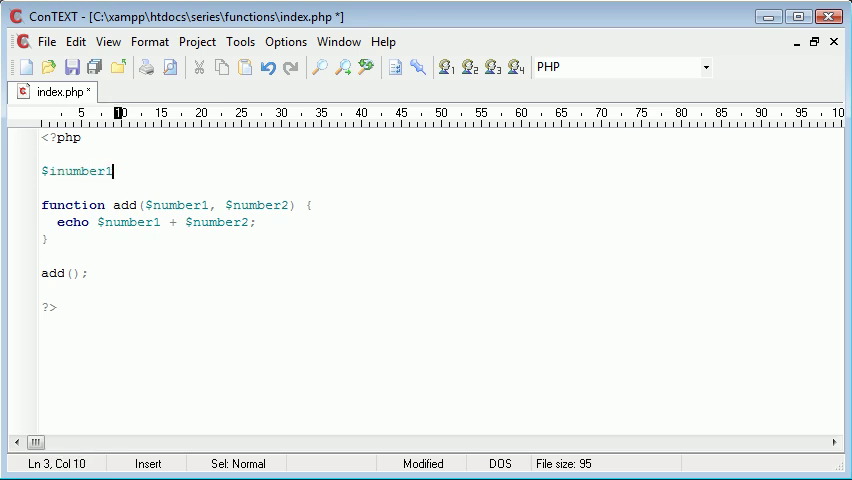
type("= 10;")
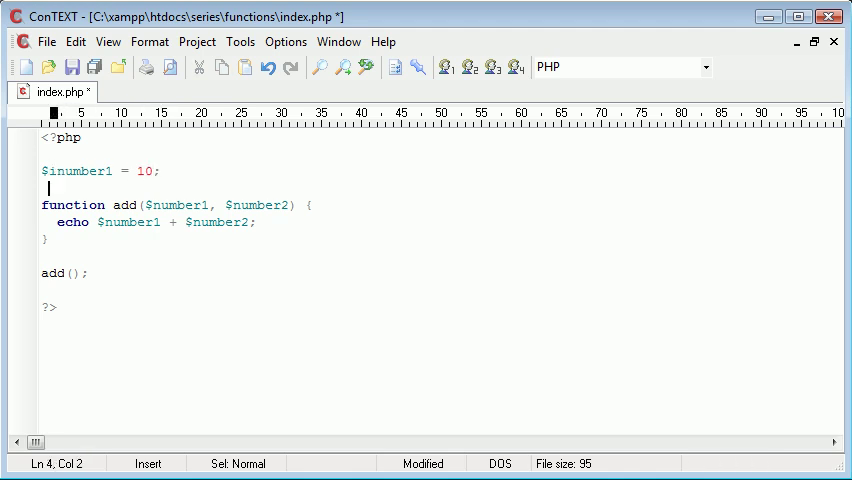
type("$in")
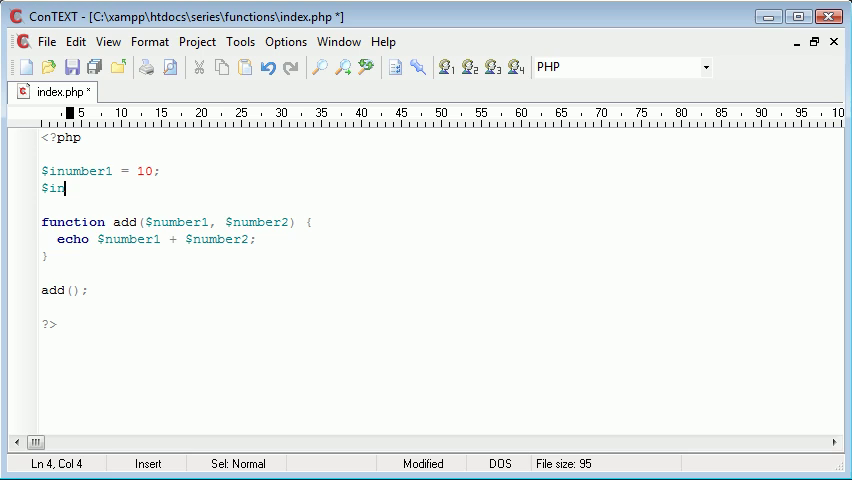
type("number2 =")
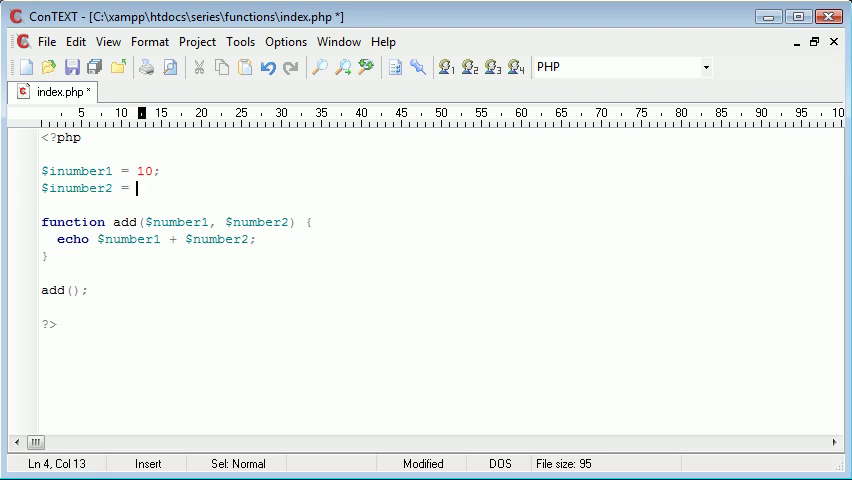
type("5;")
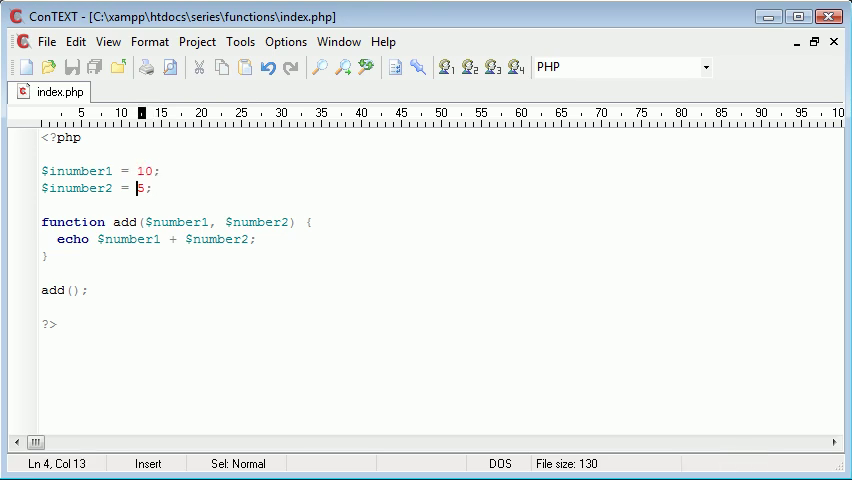
key("Left")
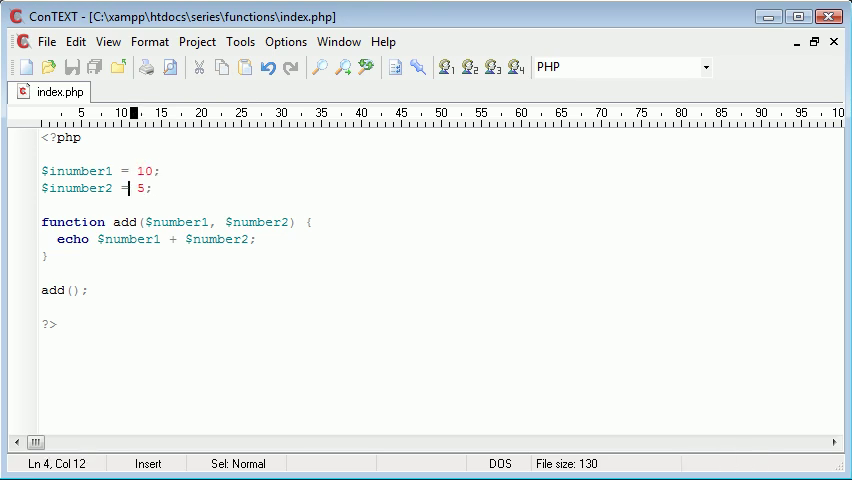
Pass $inumber1 and $inumber2 into the add() call.
left_click(74, 290)
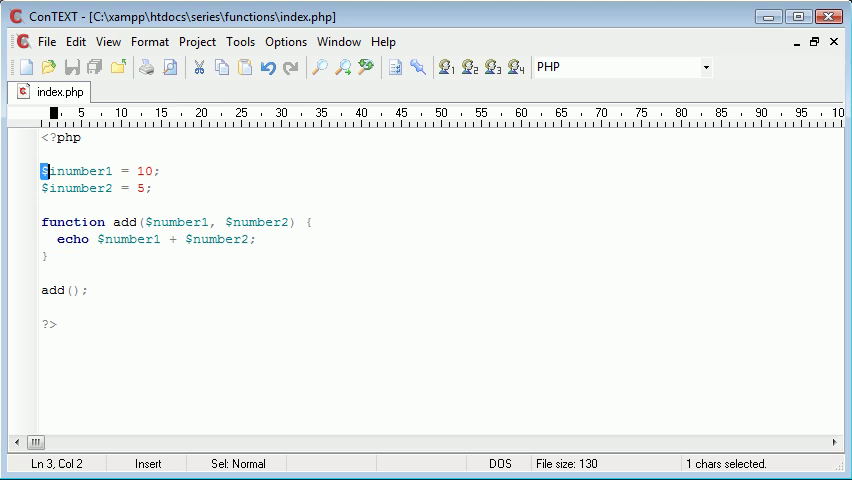
left_click(114, 188)
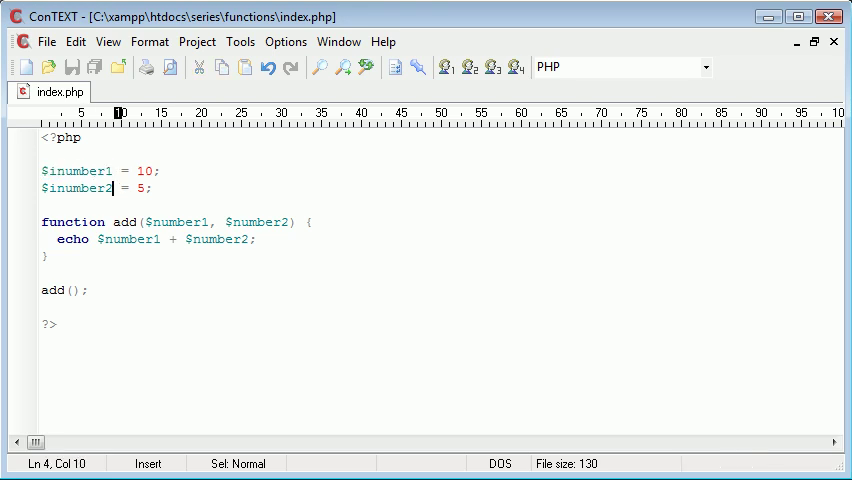
double_click(76, 188)
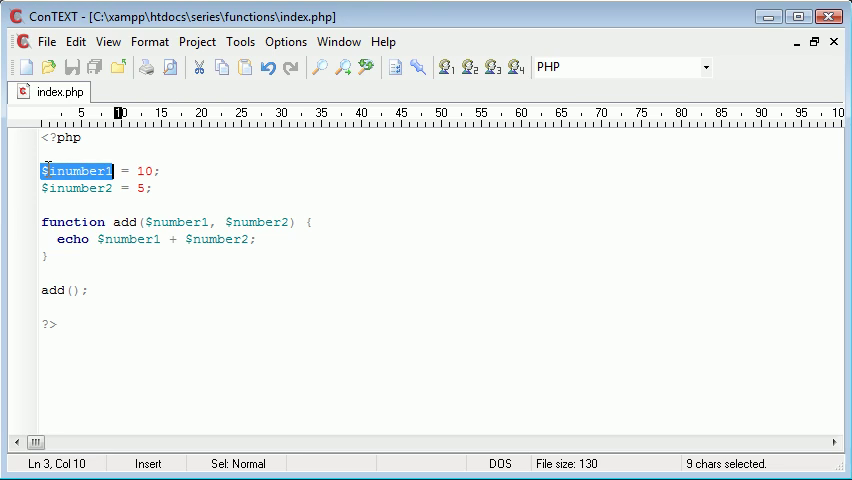
double_click(176, 220)
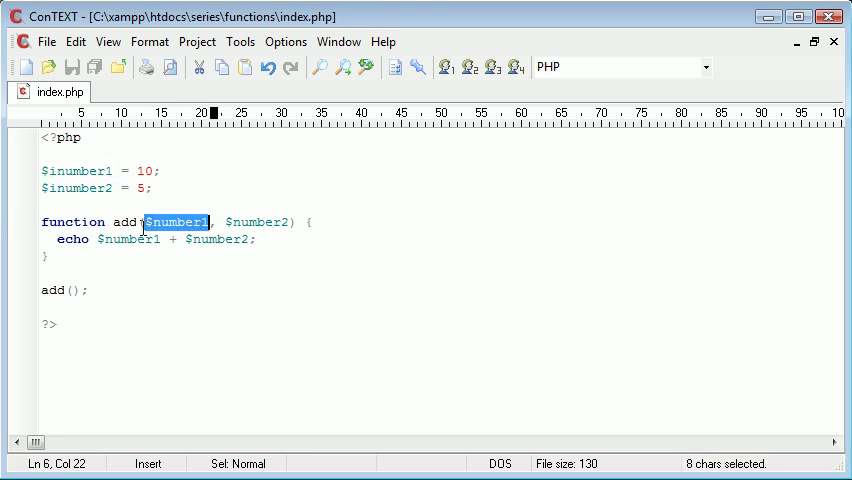
left_click(40, 188)
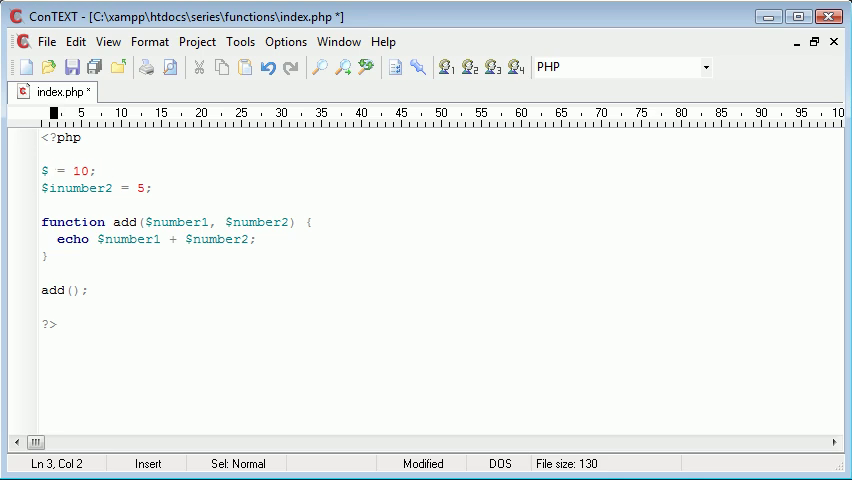
type("inumber1")
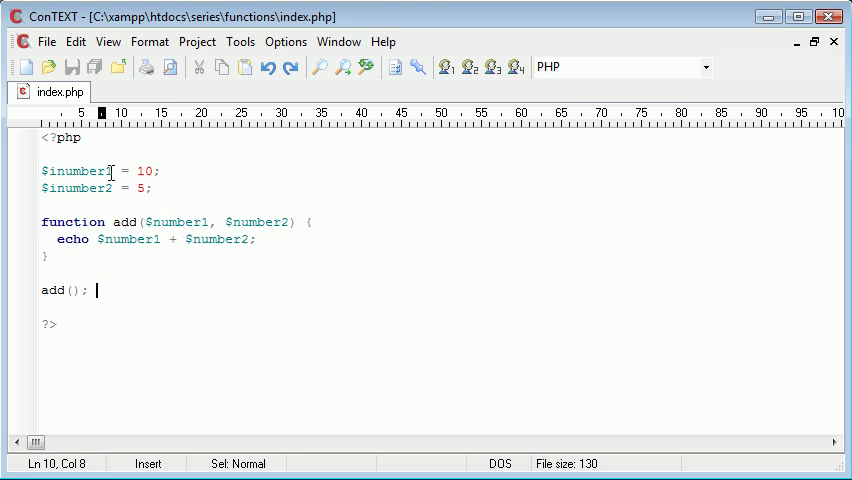
type("$inumber1, $")
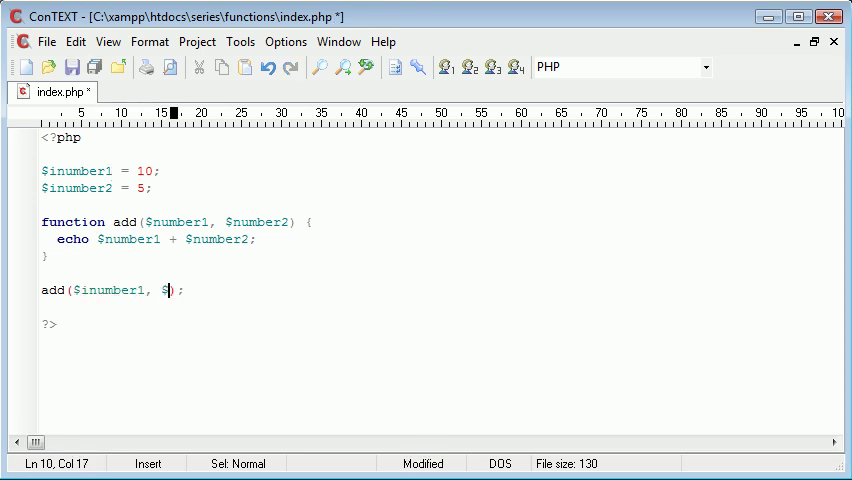
type("number2")
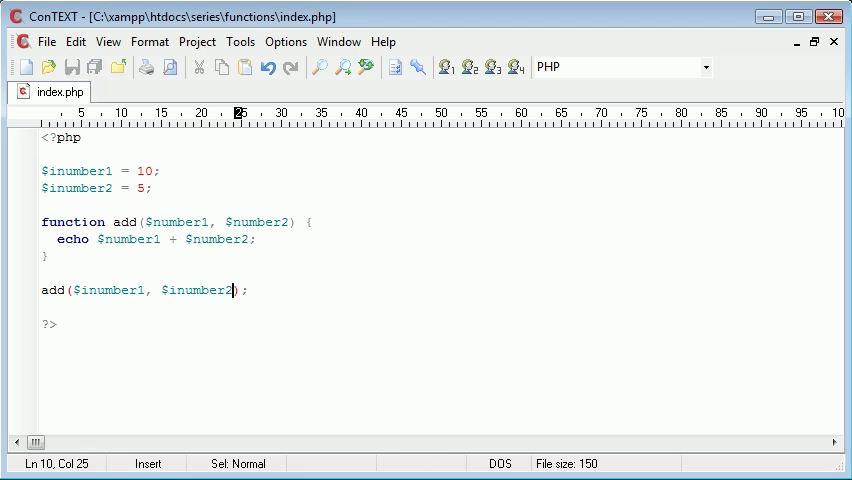
left_click_drag(228, 290, 72, 290)
type("8")
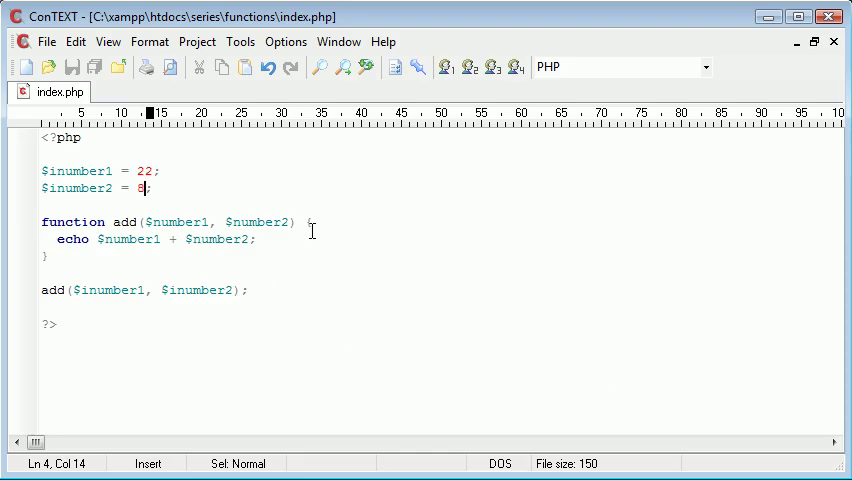
Clear the variables, add function and call, leaving empty PHP tags.
left_click(312, 220)
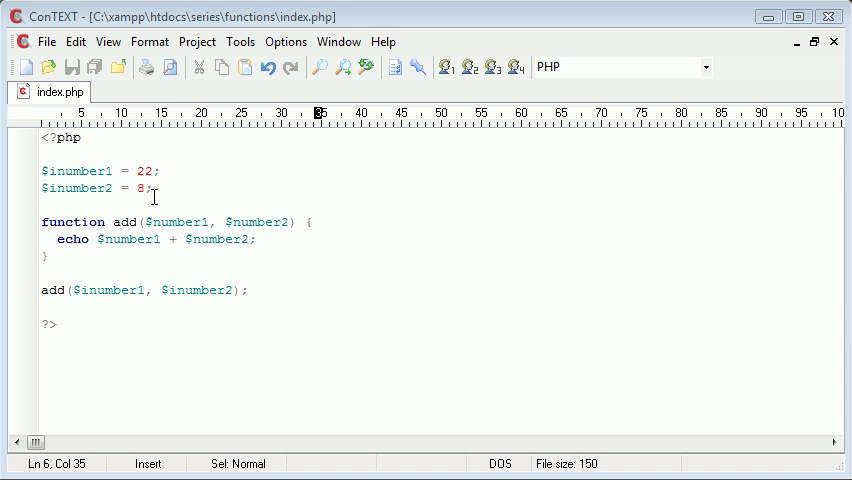
left_click(148, 188)
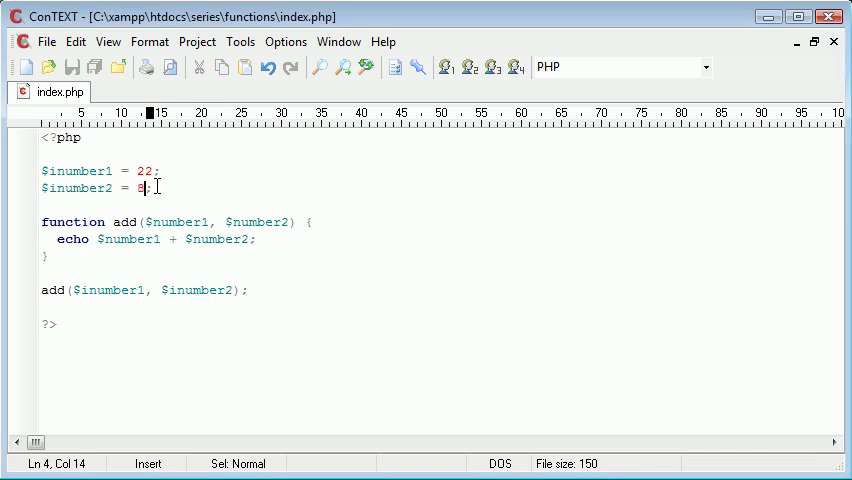
left_click_drag(64, 204, 90, 308)
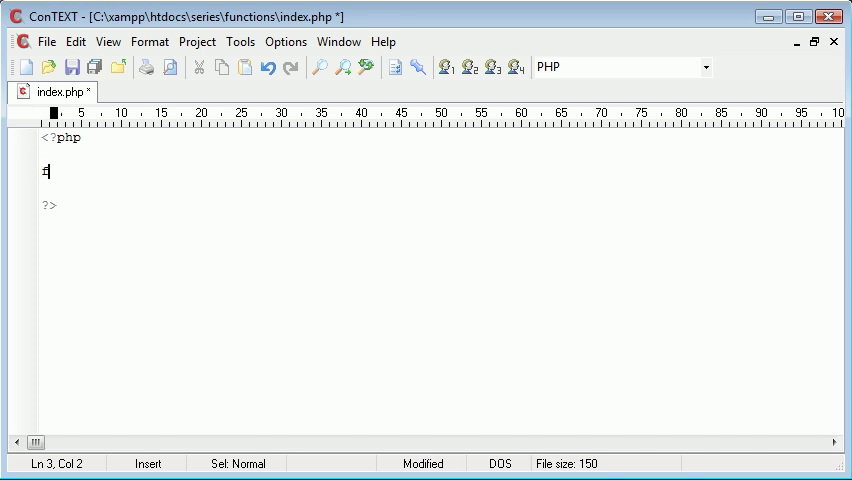
Declare function displayDate($day, $date, $year) { } and save.
type("function display")
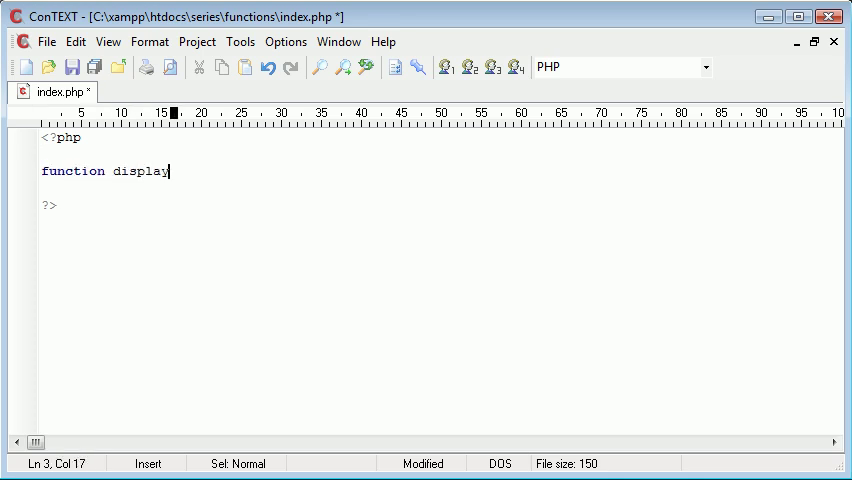
type("Date")
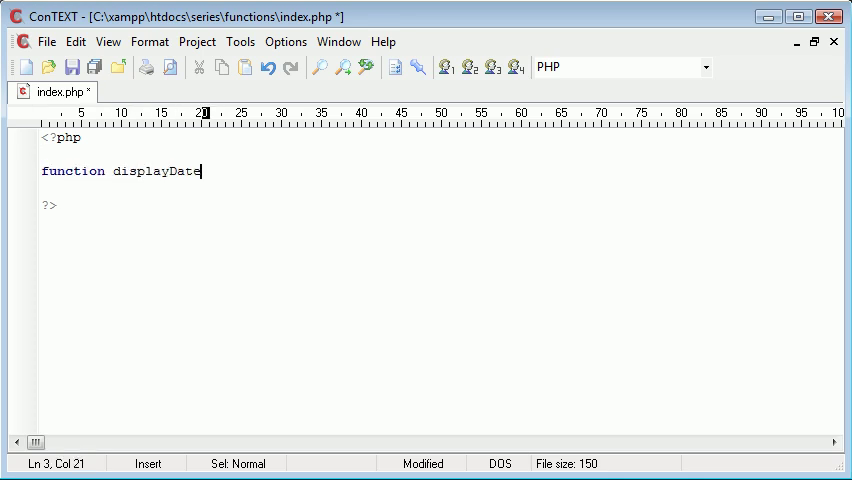
type("() {")
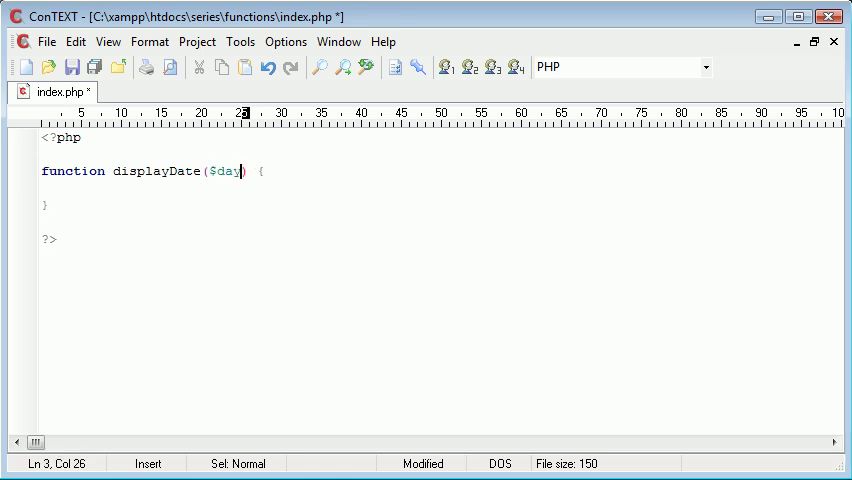
type(", $date")
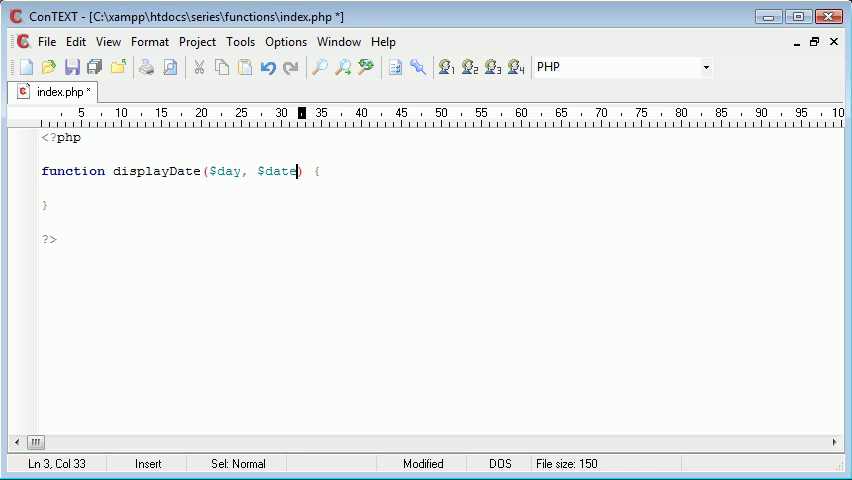
type(", $year")
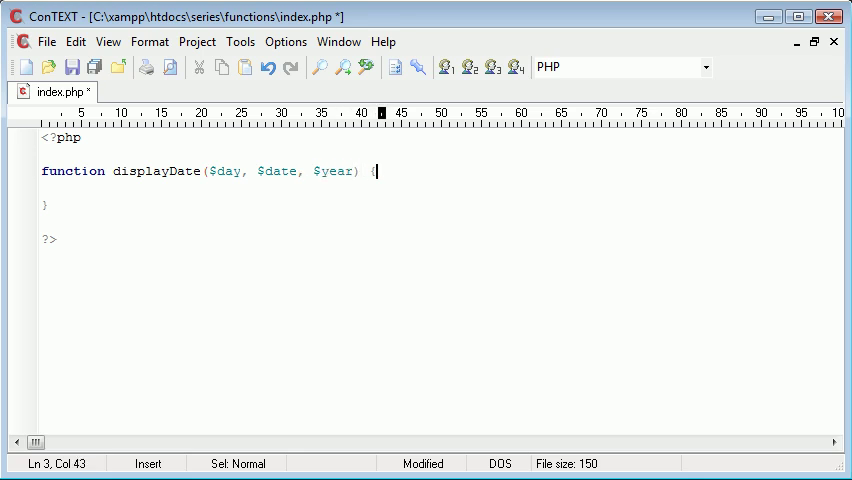
key("Ctrl+s")
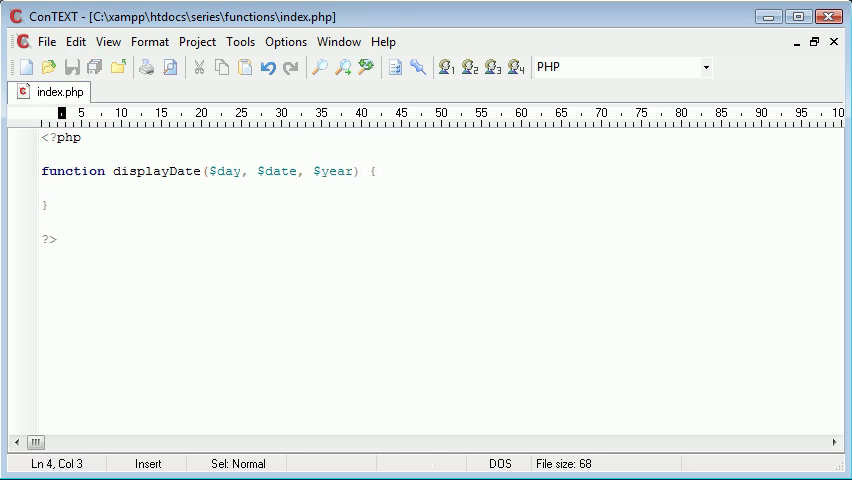
Make displayDate echo $day.' '.$date.' '.$year;.
type("echo $day.")
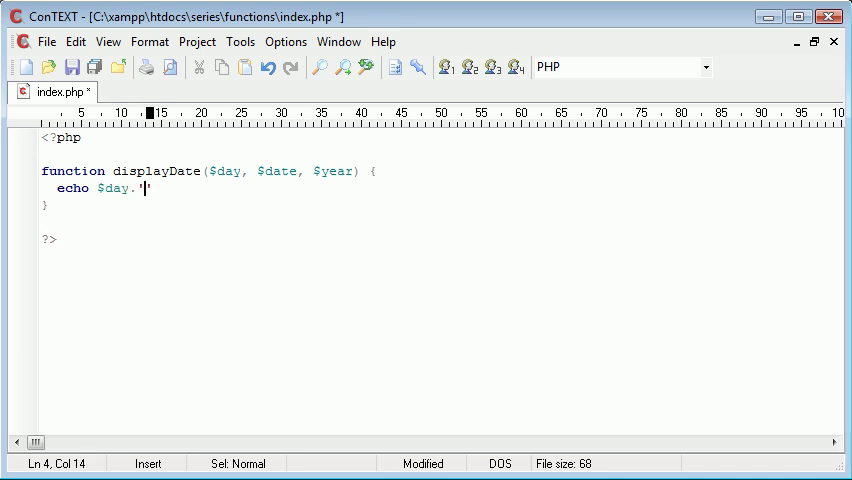
type("' '")
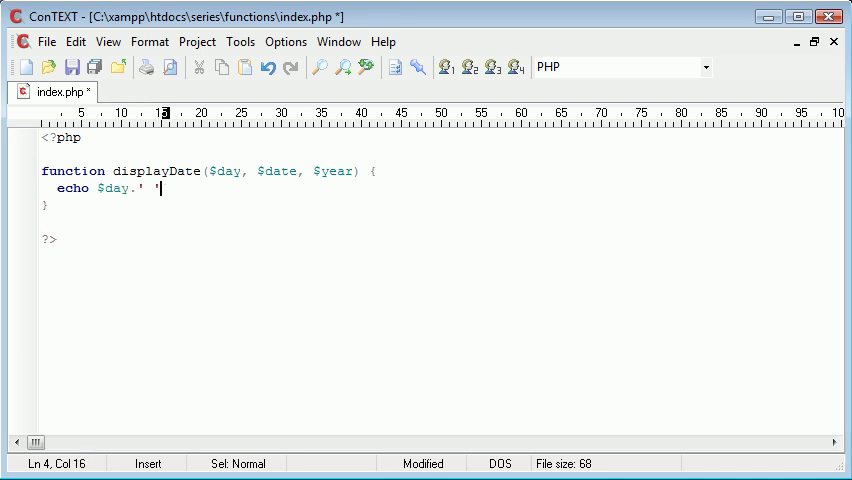
type(".$date")
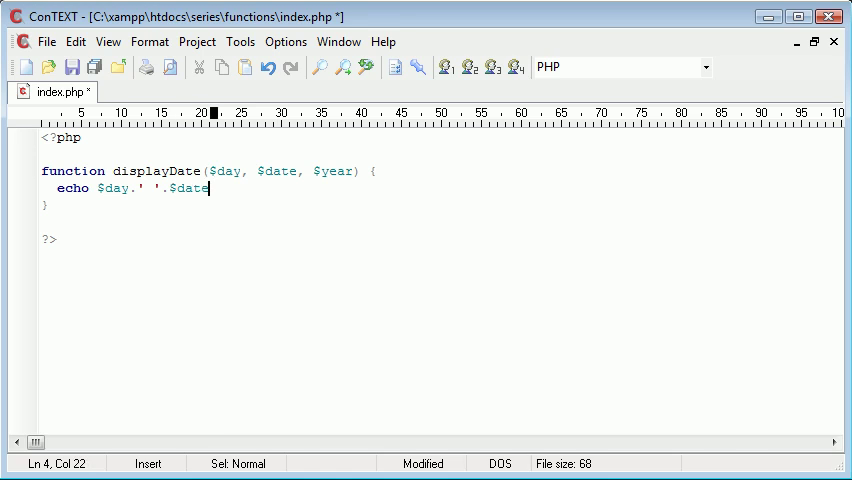
type(".' '.$")
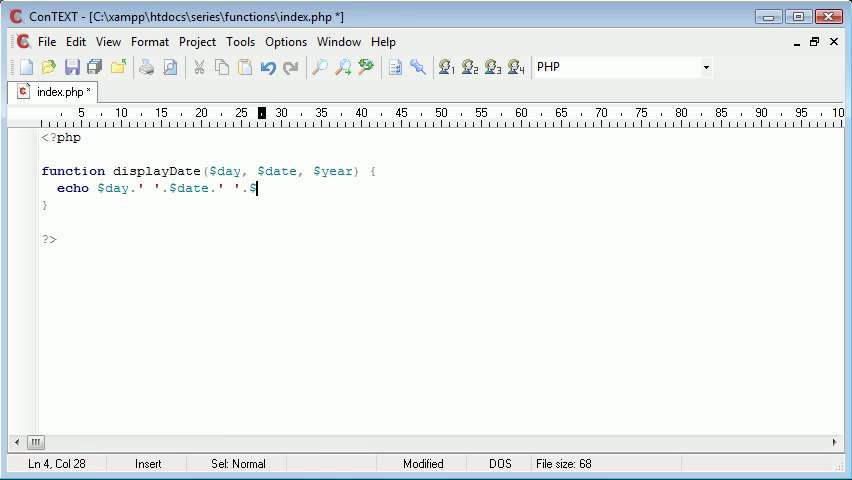
type("year;")
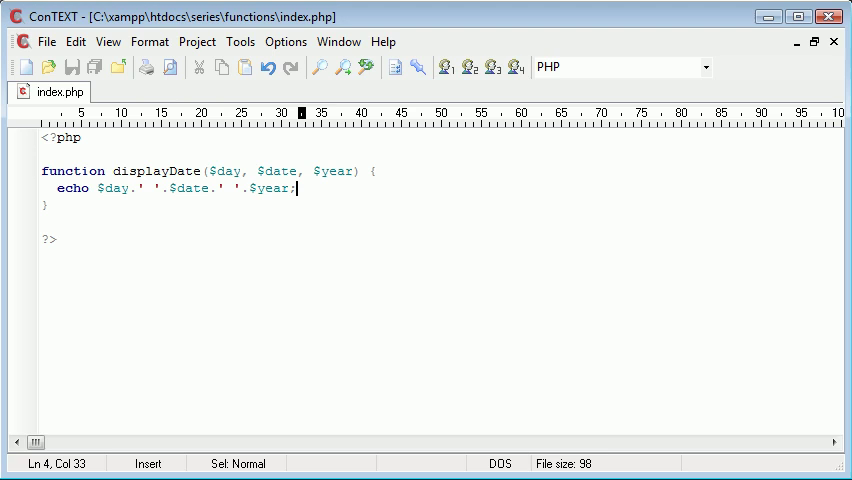
left_click(212, 172)
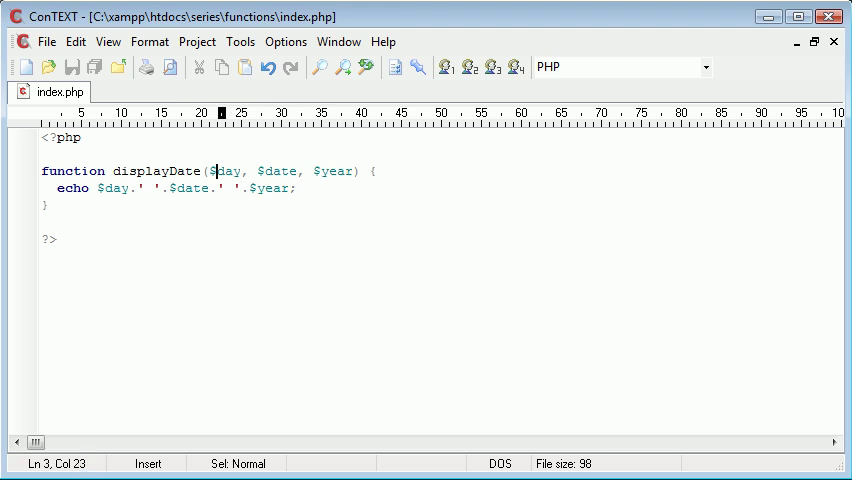
Highlight the $day and $date parameters, then add blank lines below the function.
double_click(224, 172)
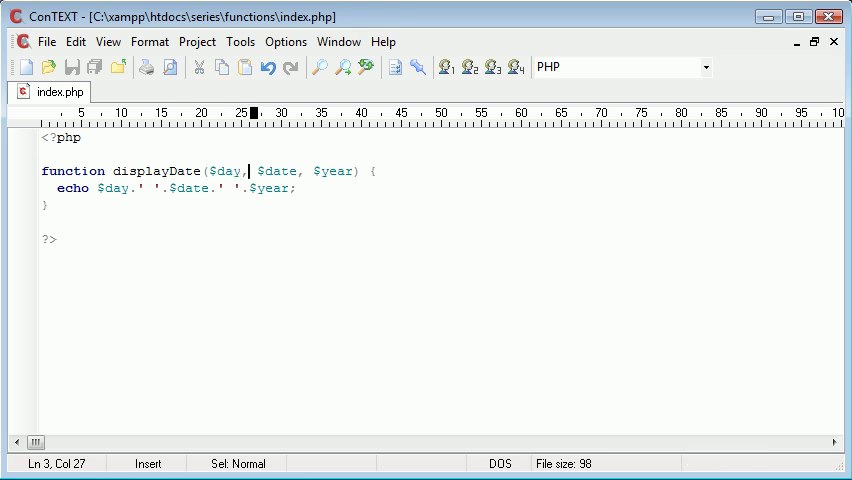
double_click(276, 172)
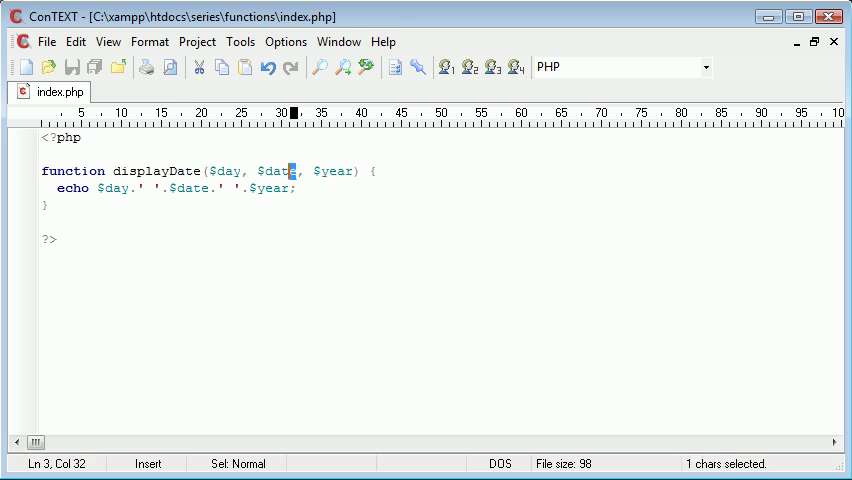
double_click(224, 172)
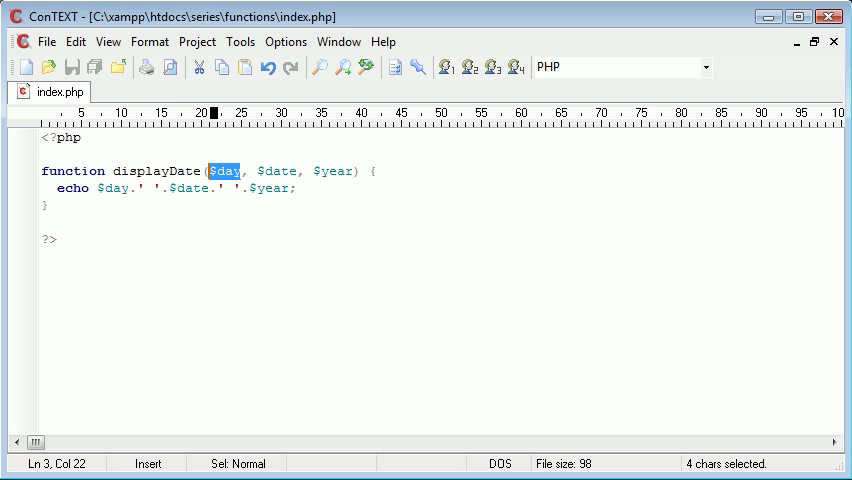
left_click_drag(256, 172, 352, 172)
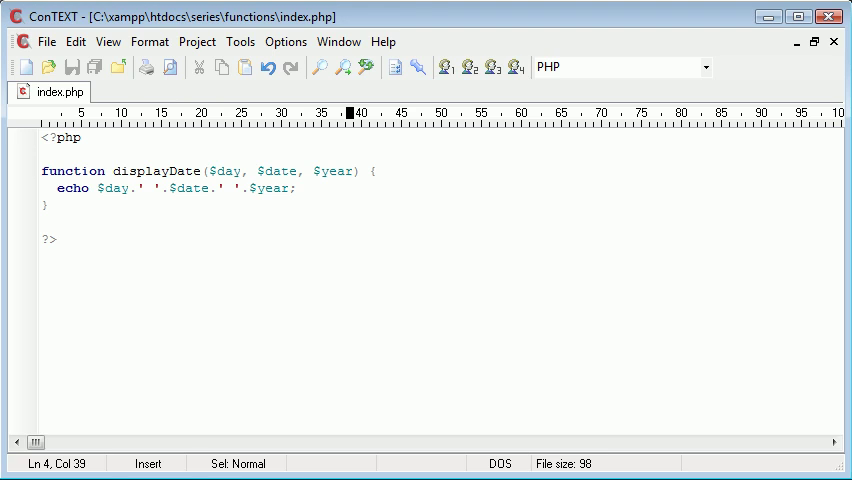
left_click(344, 206)
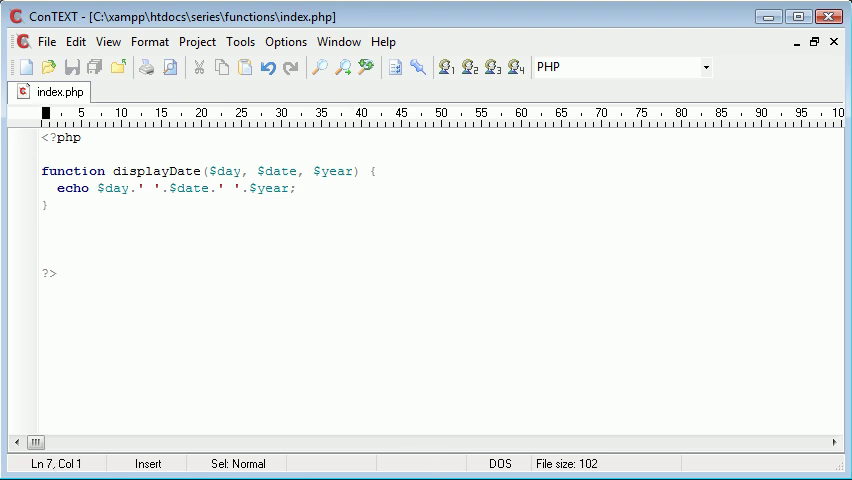
Call displayDate('Monday', 31, 2011); below the function and save.
type("d")
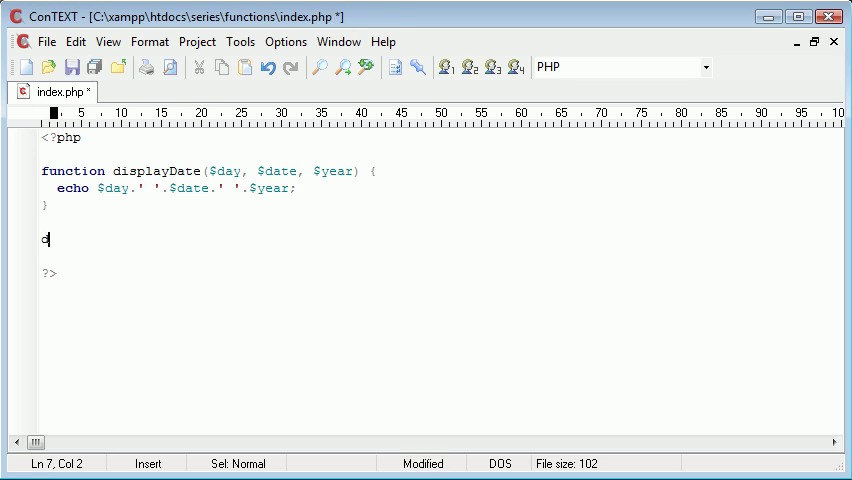
type("isplayDate('');")
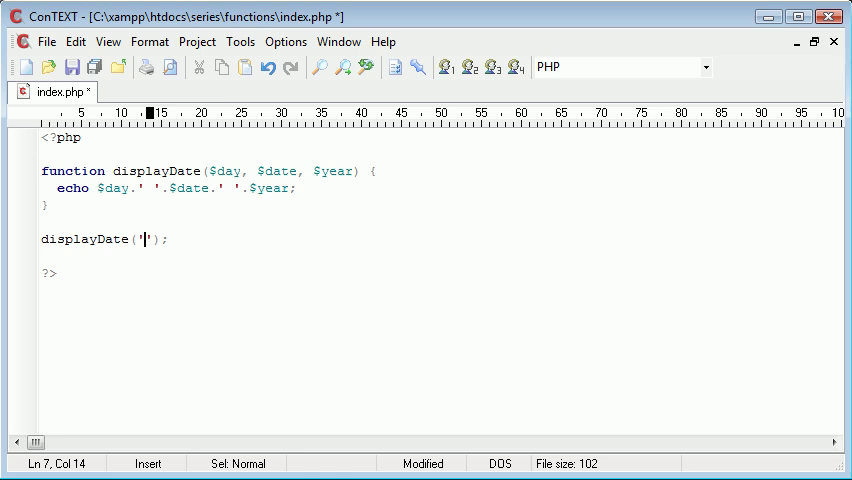
type("Monday',")
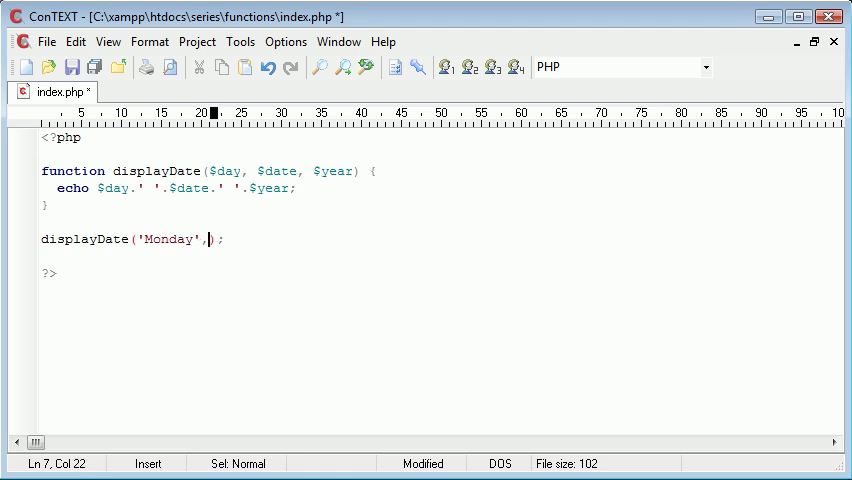
type("31, 20")
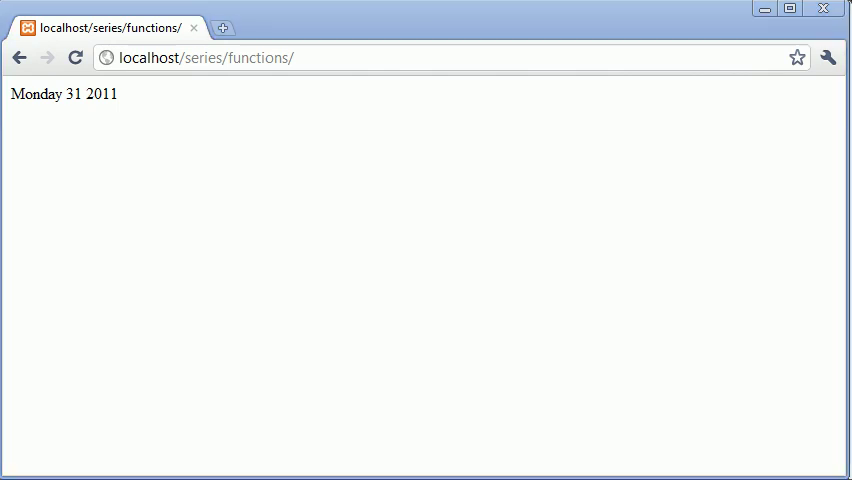
Return from Chrome's 'Monday 31 2011' output to the displayDate script in the editor.
key("alt+tab")
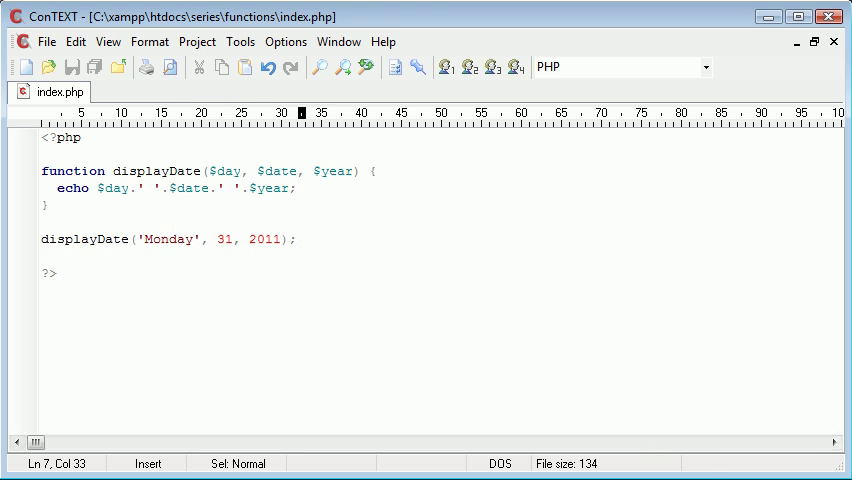
left_click(296, 240)
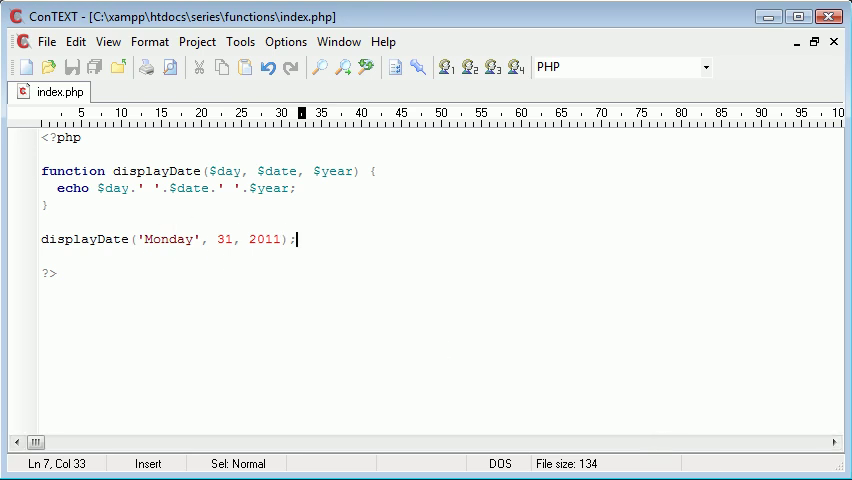